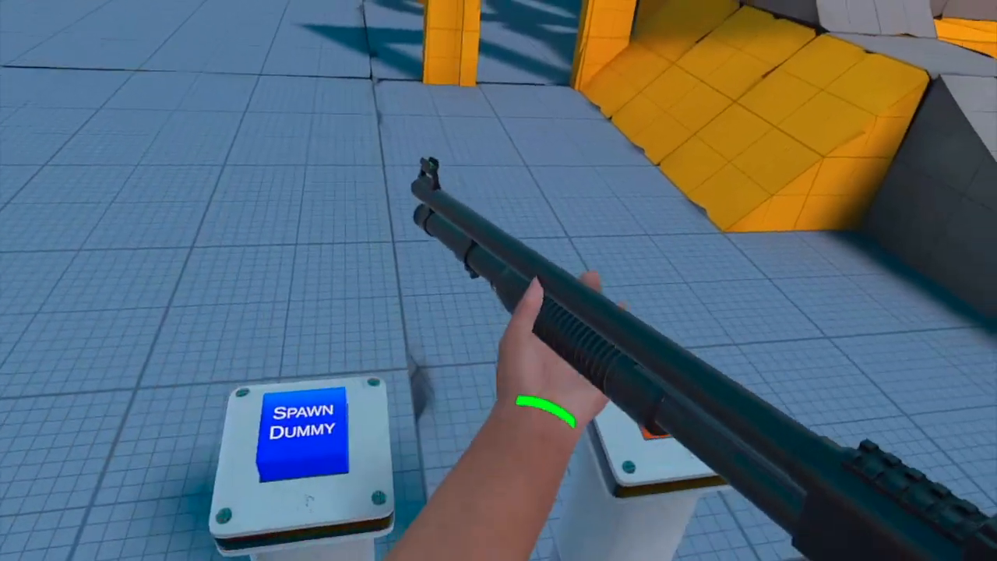
click(302, 428)
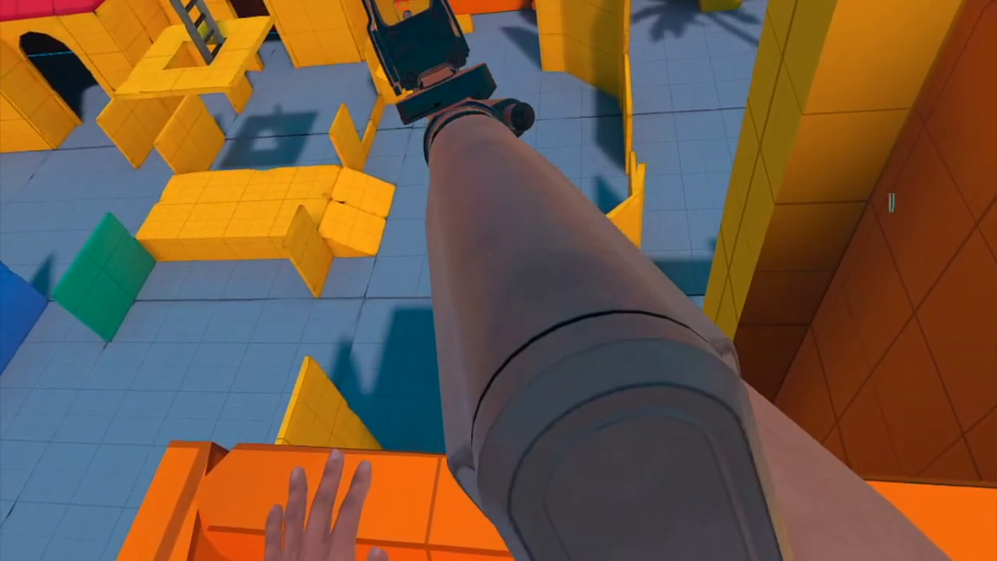
mouse_move(498, 280)
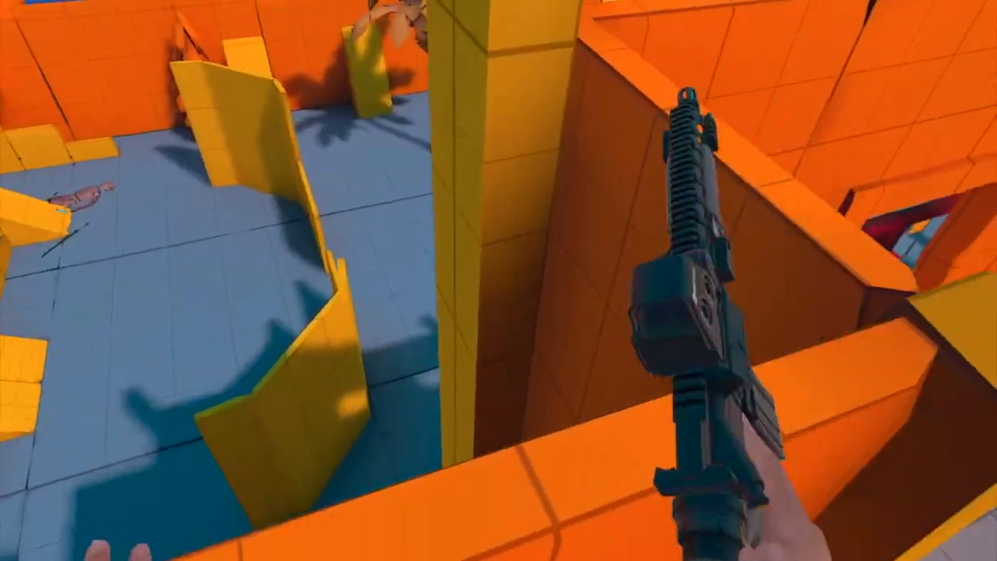
mouse_move(498, 280)
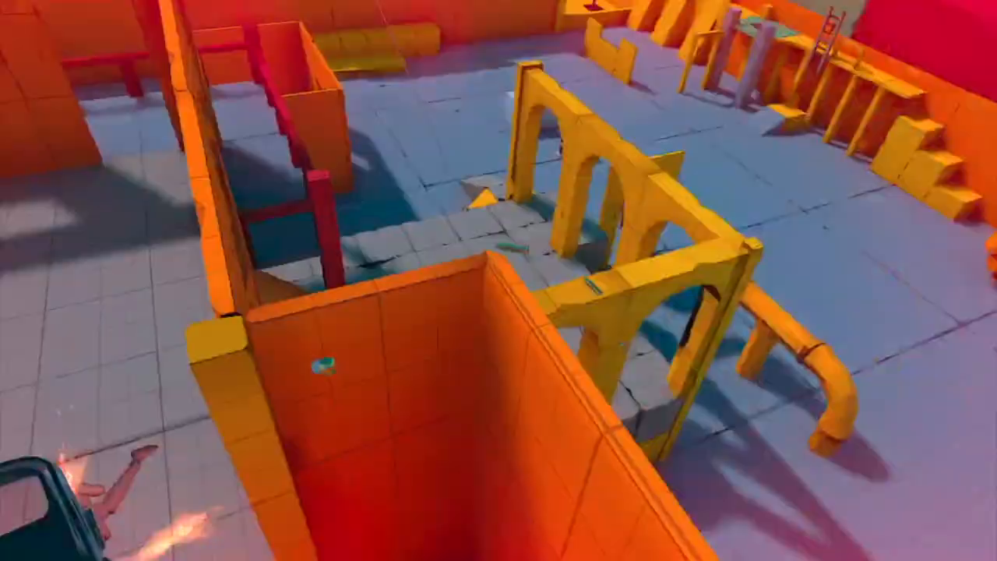